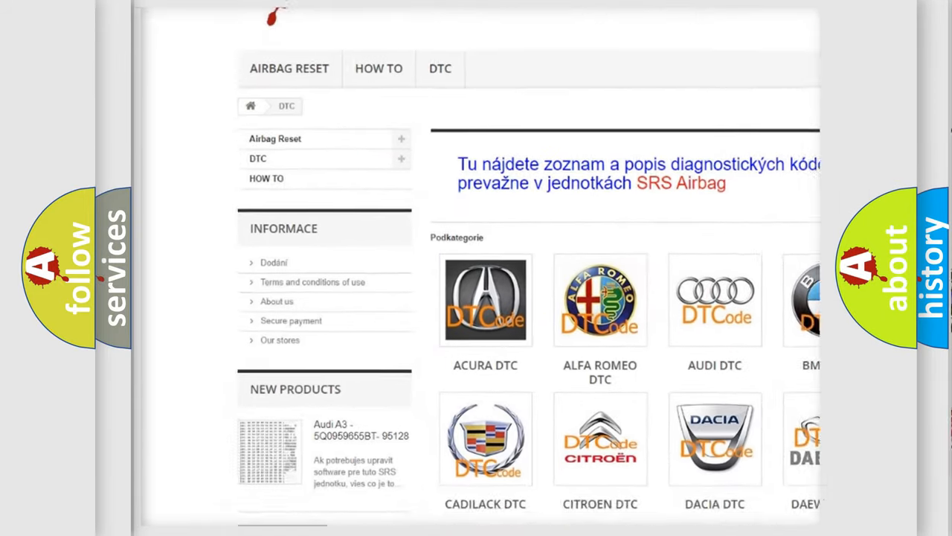
pyautogui.scroll(-3)
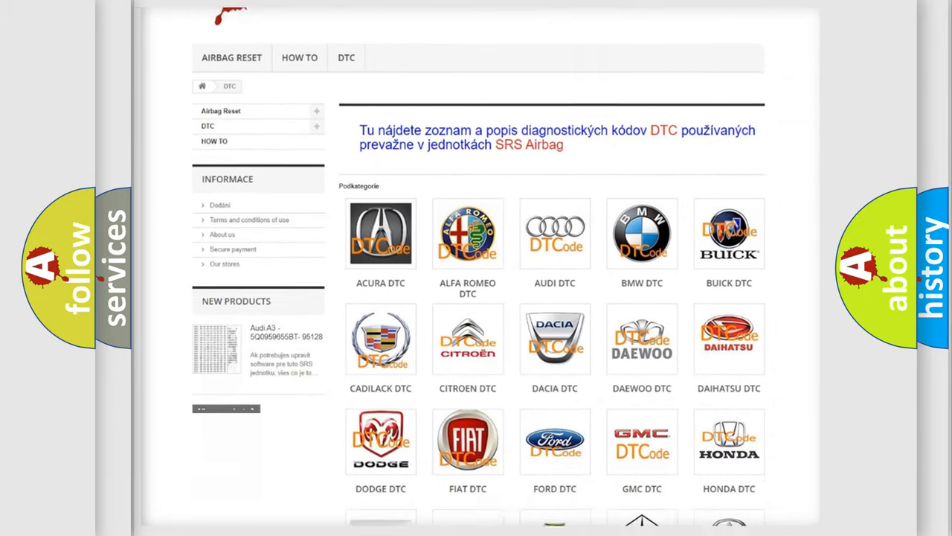
pyautogui.scroll(-3)
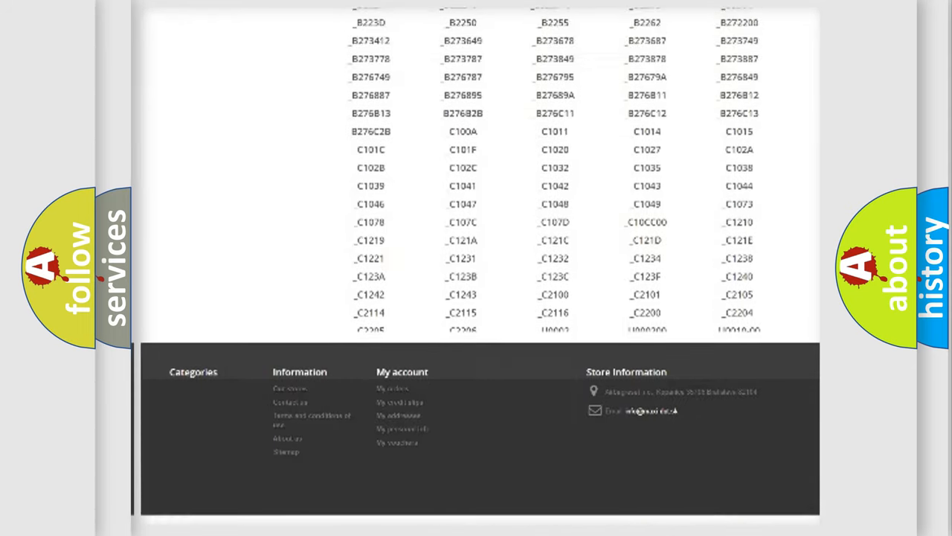
pyautogui.scroll(3)
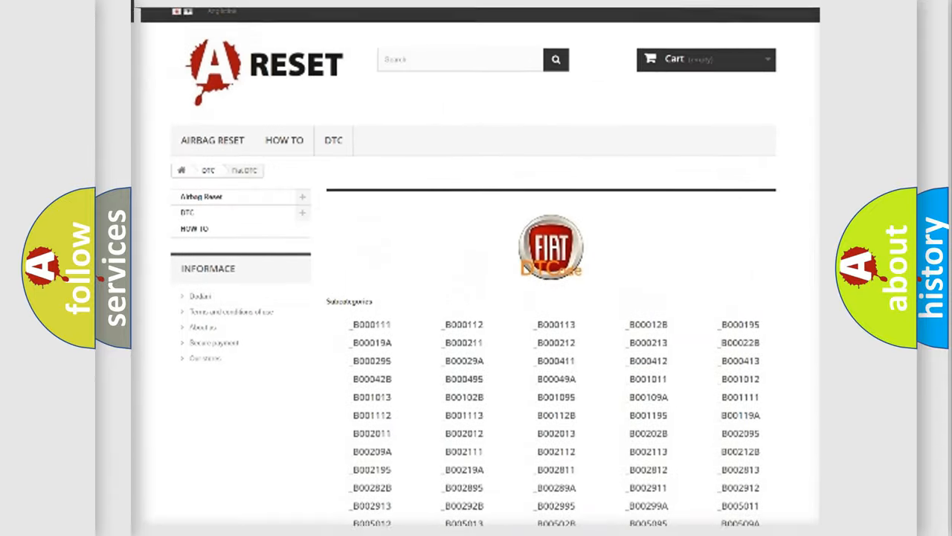